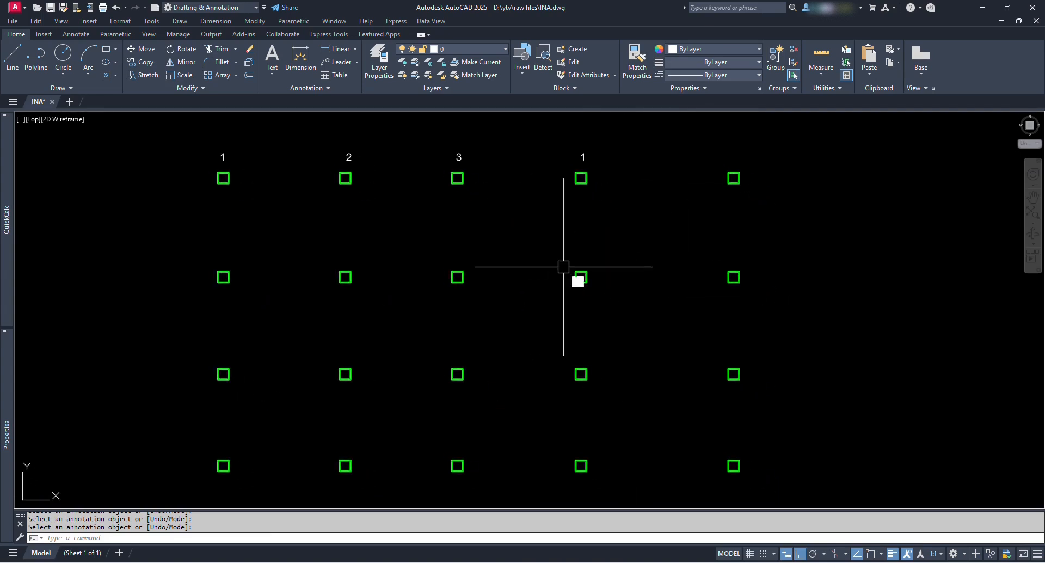
# Pan the view to recenter the twenty-square column grid without labels
pyautogui.moveTo(564, 267); pyautogui.dragTo(647, 326)
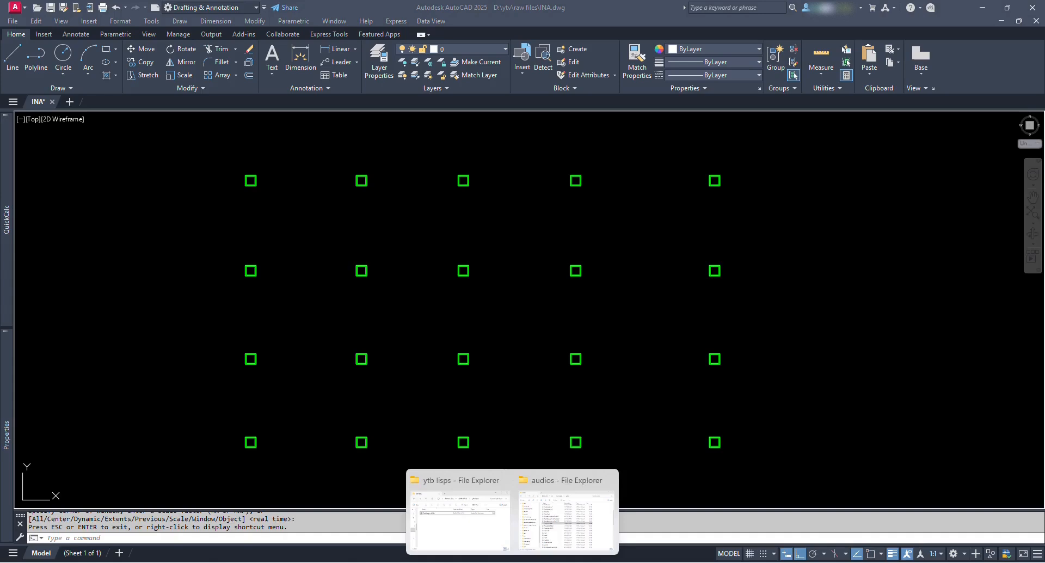
# Select and copy the Cad Magics (INA) file in the ytb lisps folder
pyautogui.click(458, 480)
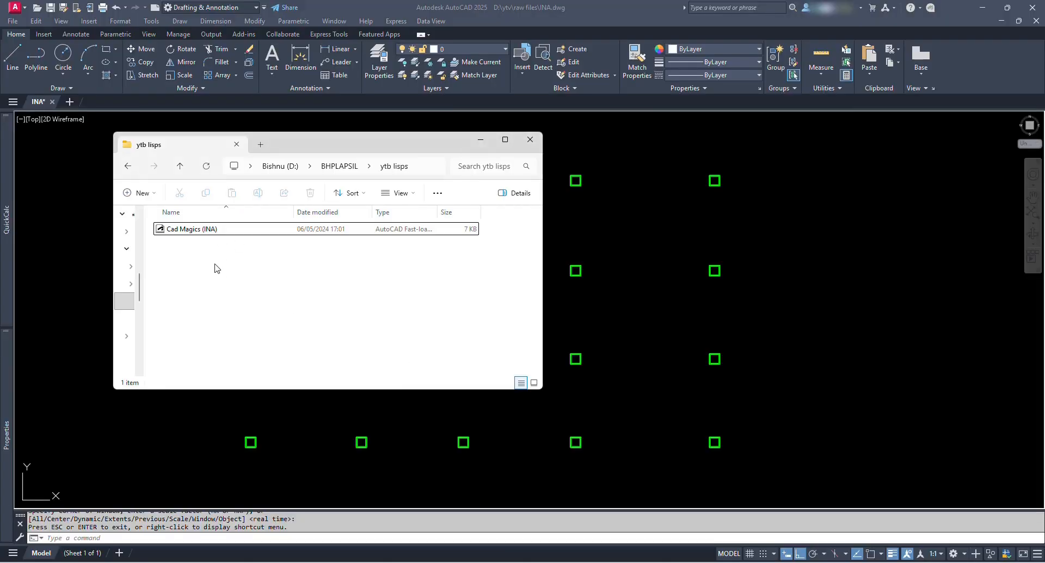
pyautogui.click(193, 228)
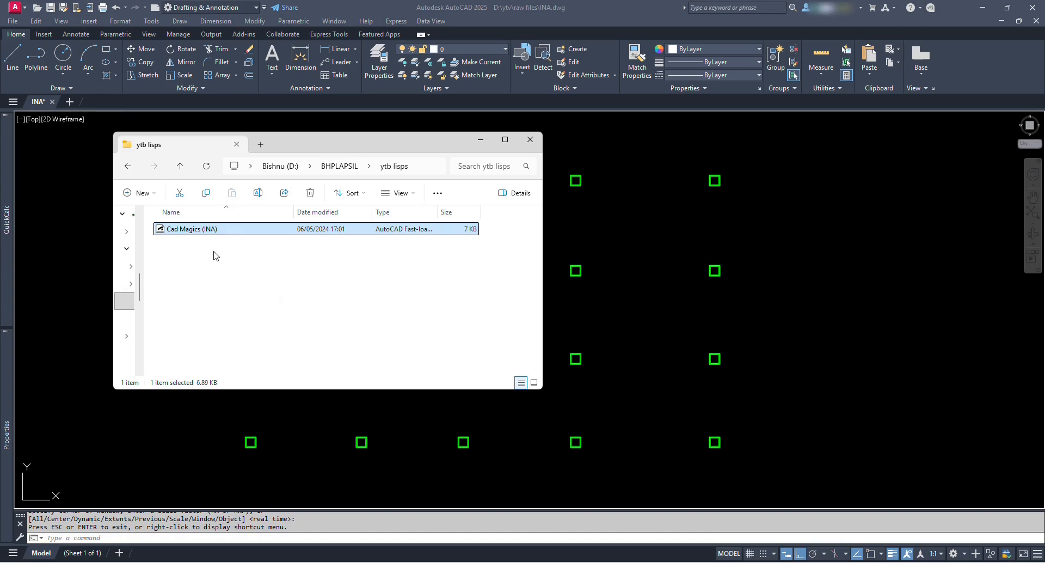
pyautogui.moveTo(214, 231)
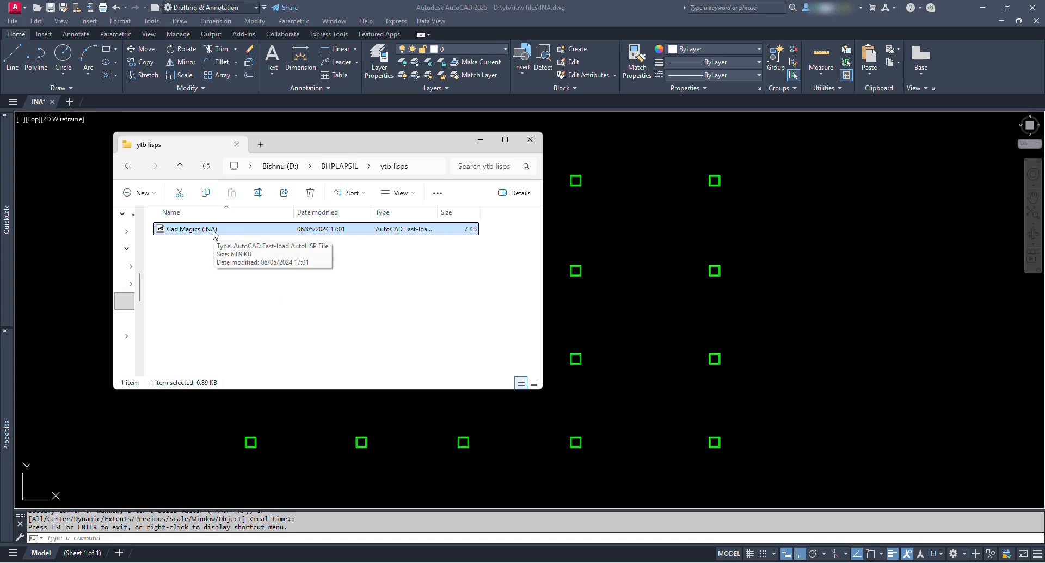
pyautogui.moveTo(217, 296)
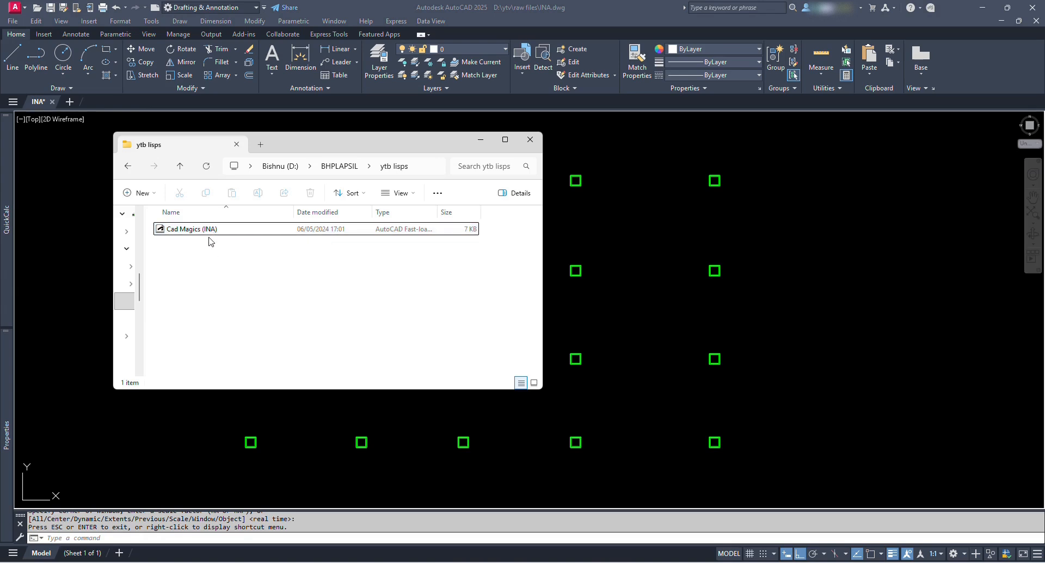
pyautogui.click(200, 229)
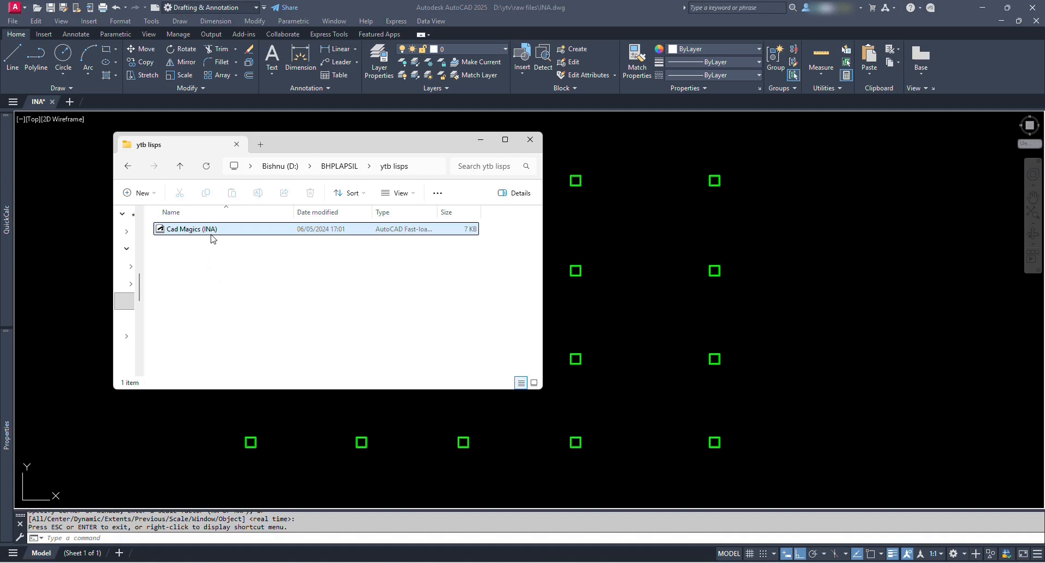
pyautogui.click(258, 286)
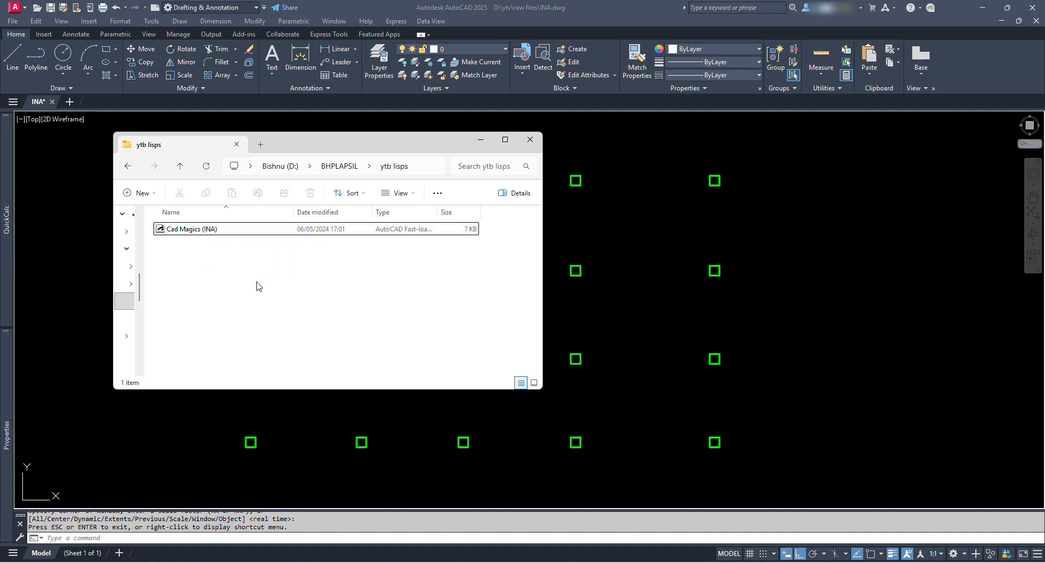
pyautogui.click(195, 228)
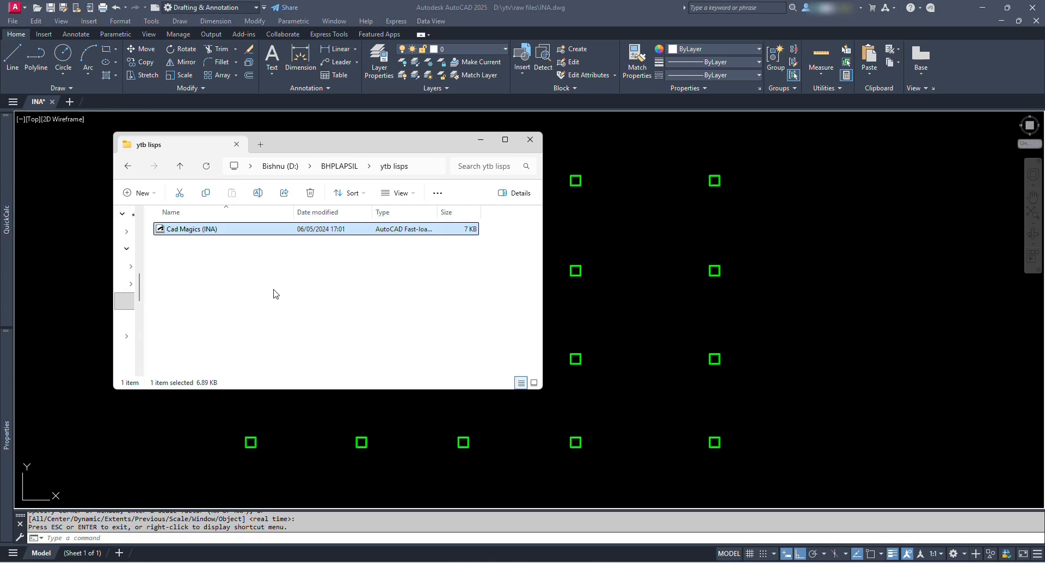
pyautogui.moveTo(181, 277)
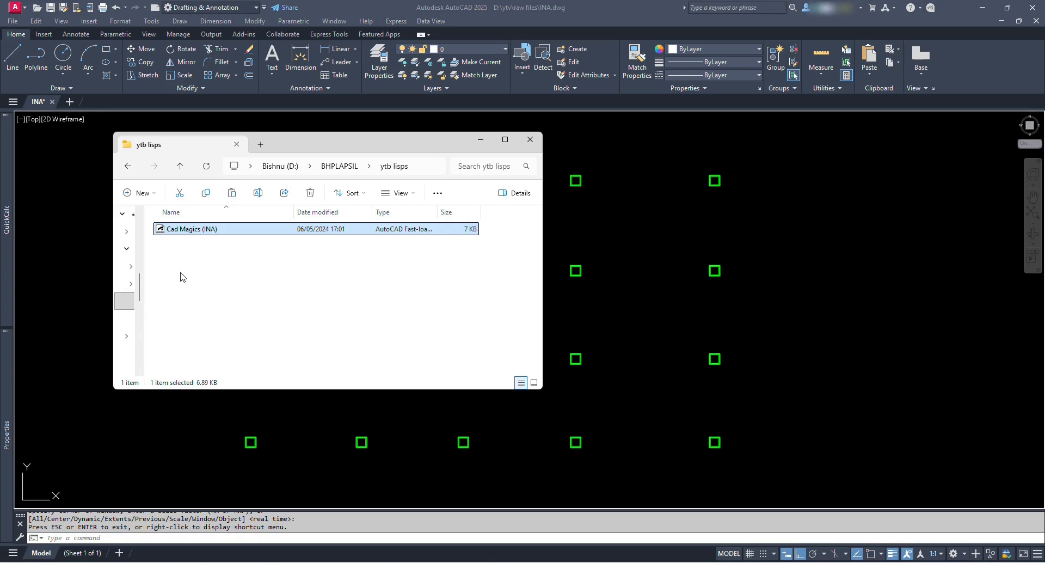
pyautogui.click(529, 139)
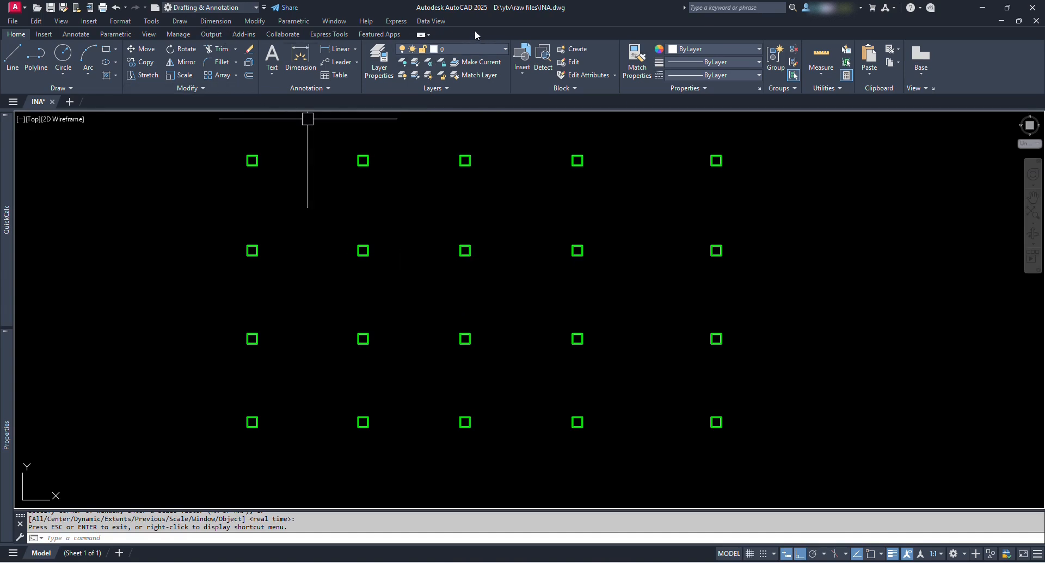
pyautogui.moveTo(434, 306)
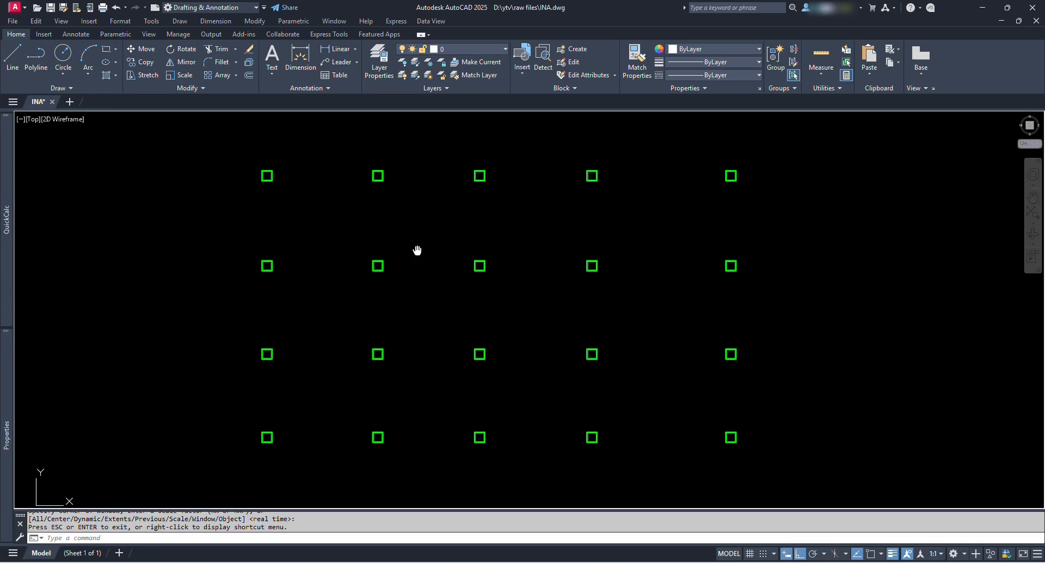
# Open Load/Unload Applications with the AP command
pyautogui.write('AP')
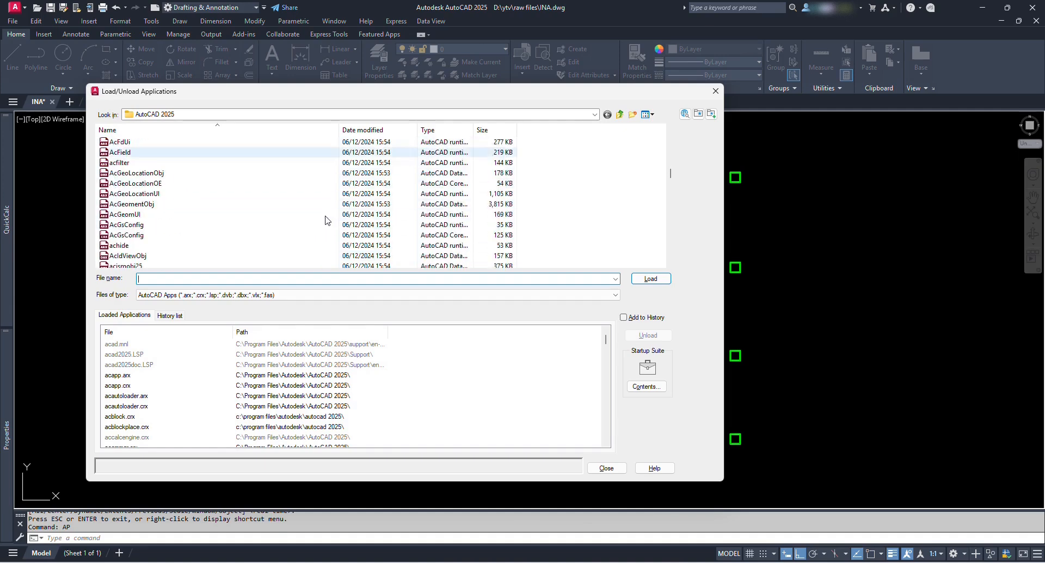
# Paste the Cad Magics (INA) file into the AutoCAD 2025 folder, granting access
pyautogui.scroll(-3)
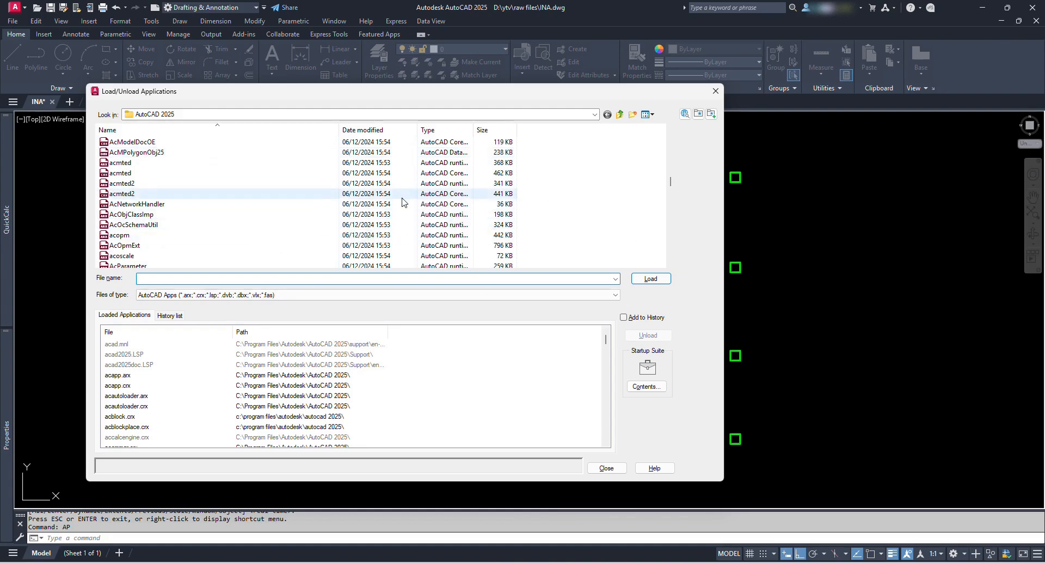
pyautogui.rightClick(407, 193)
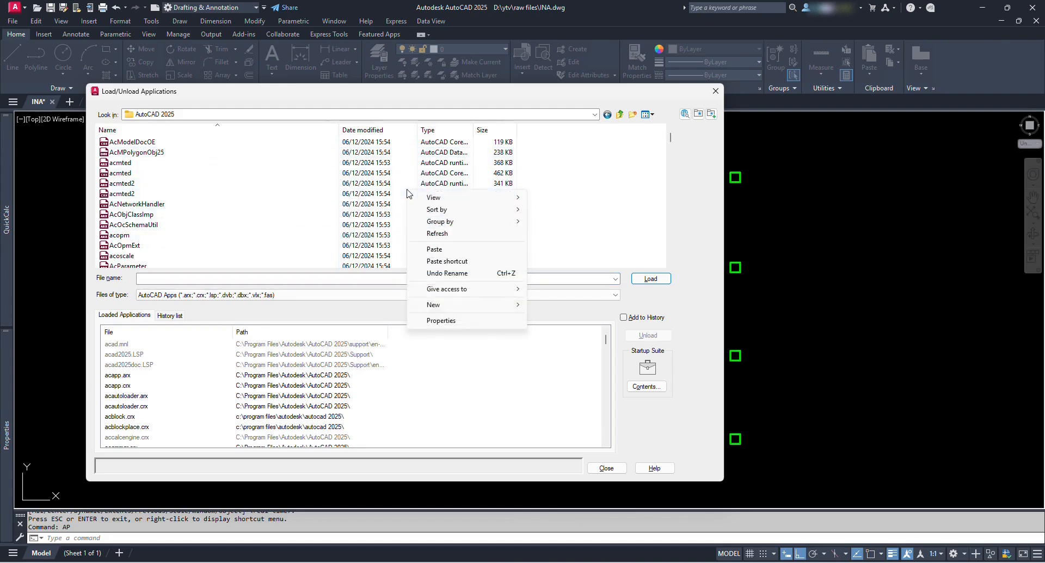
pyautogui.click(434, 249)
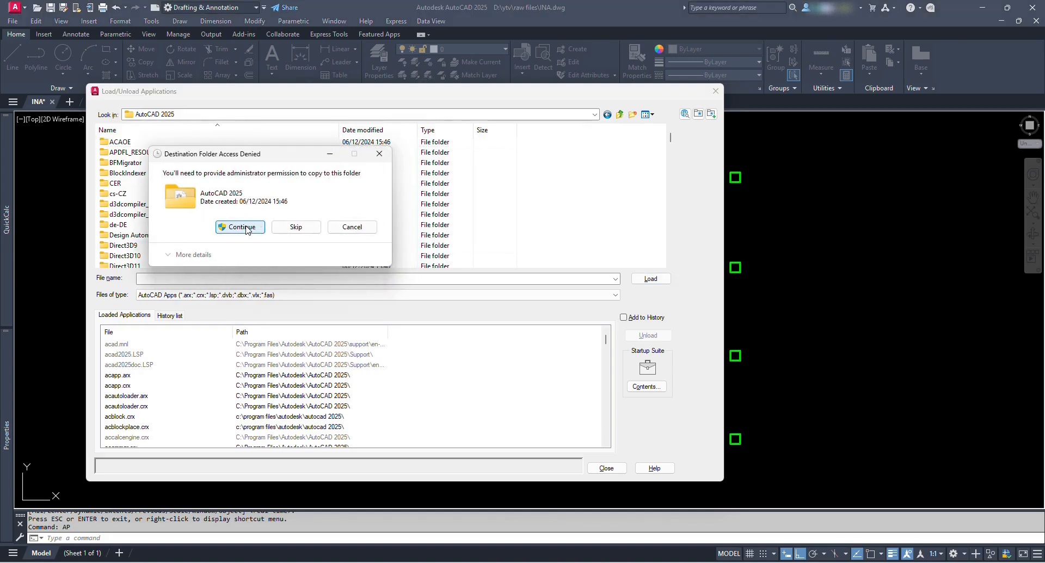
pyautogui.click(240, 227)
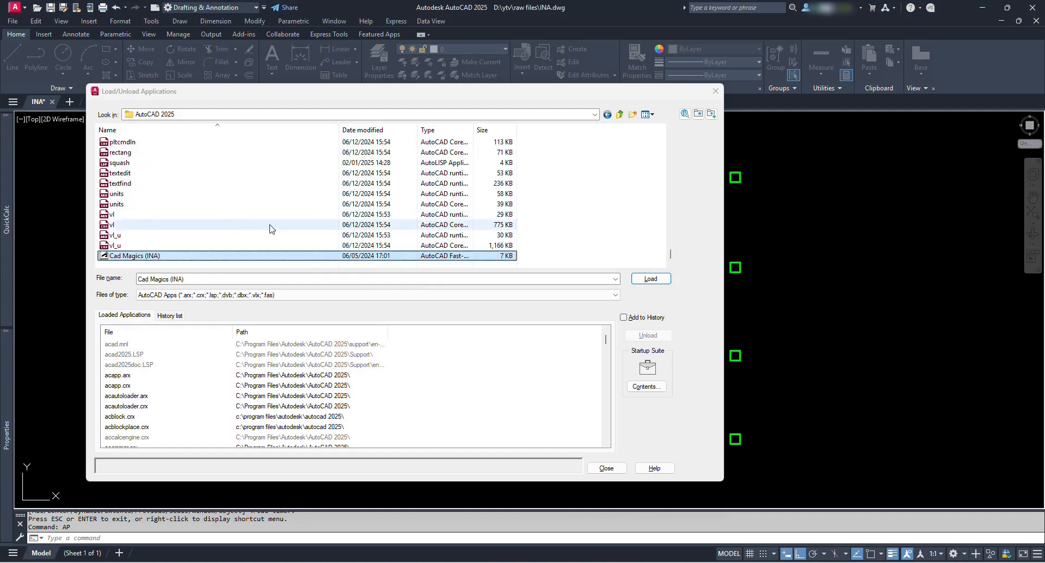
pyautogui.moveTo(210, 257)
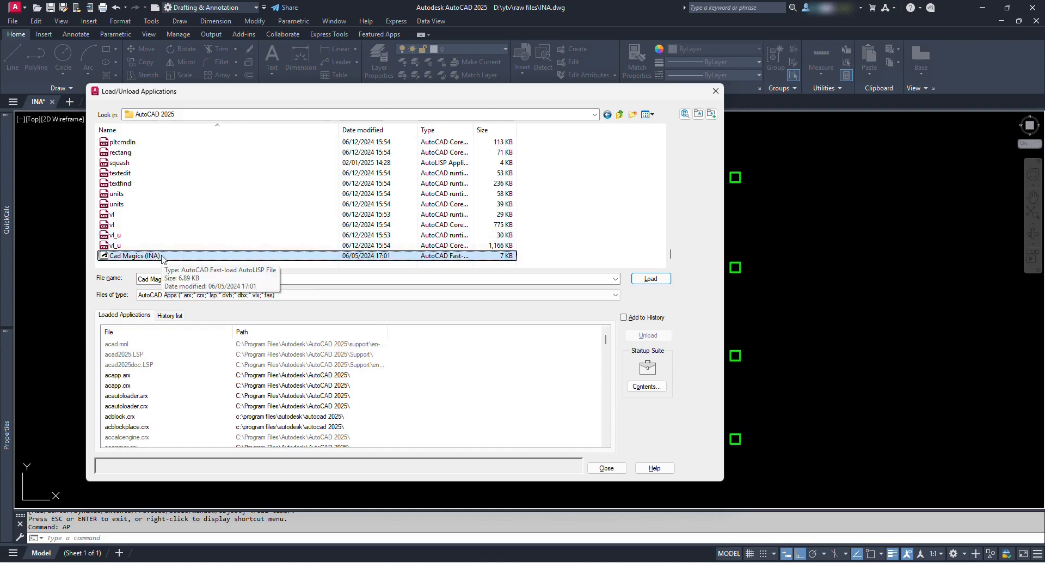
# Load Cad Magics (INA).VLX and close Load/Unload Applications
pyautogui.click(117, 193)
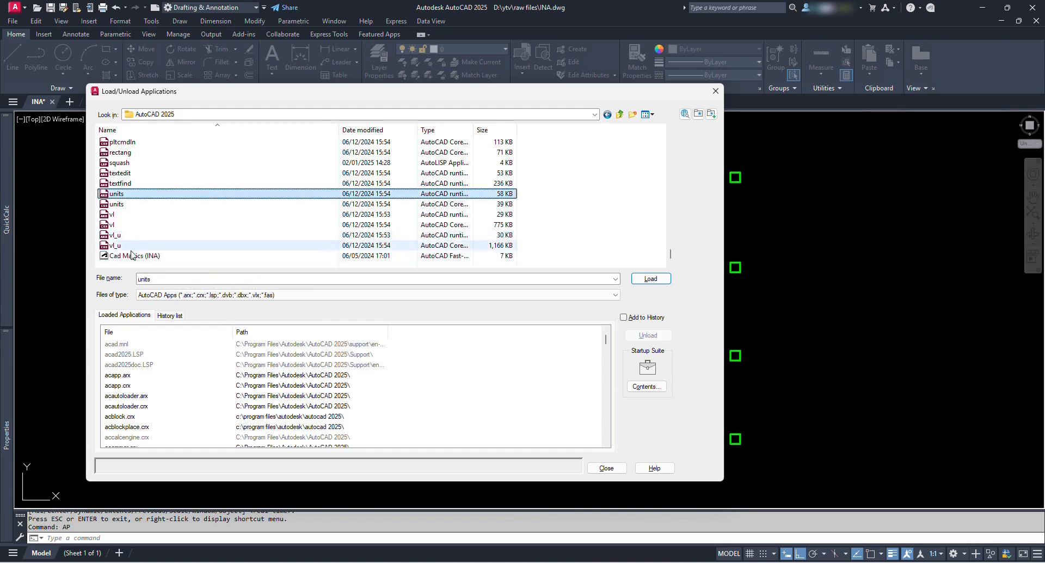
pyautogui.click(133, 255)
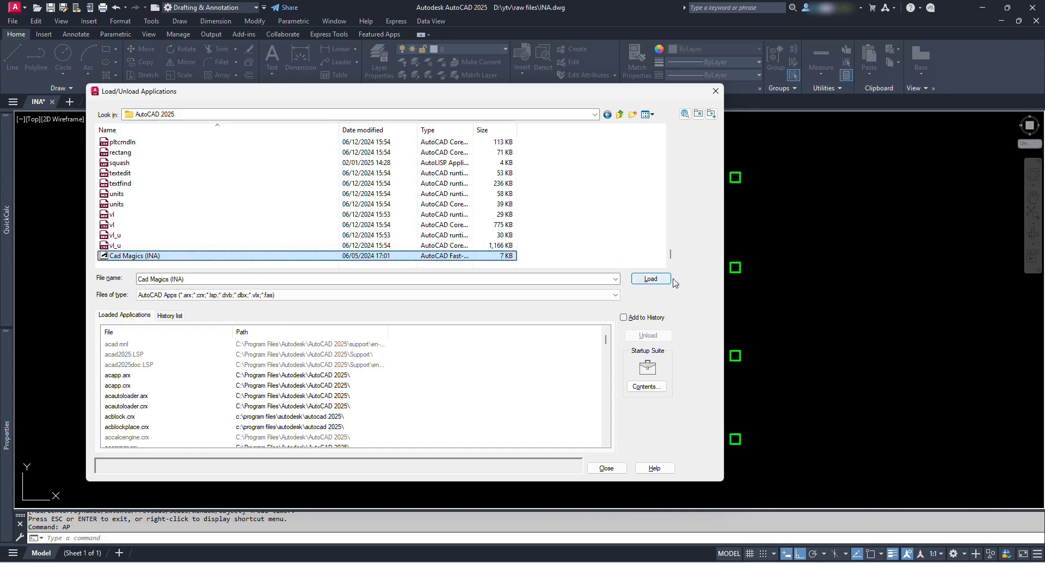
pyautogui.click(650, 278)
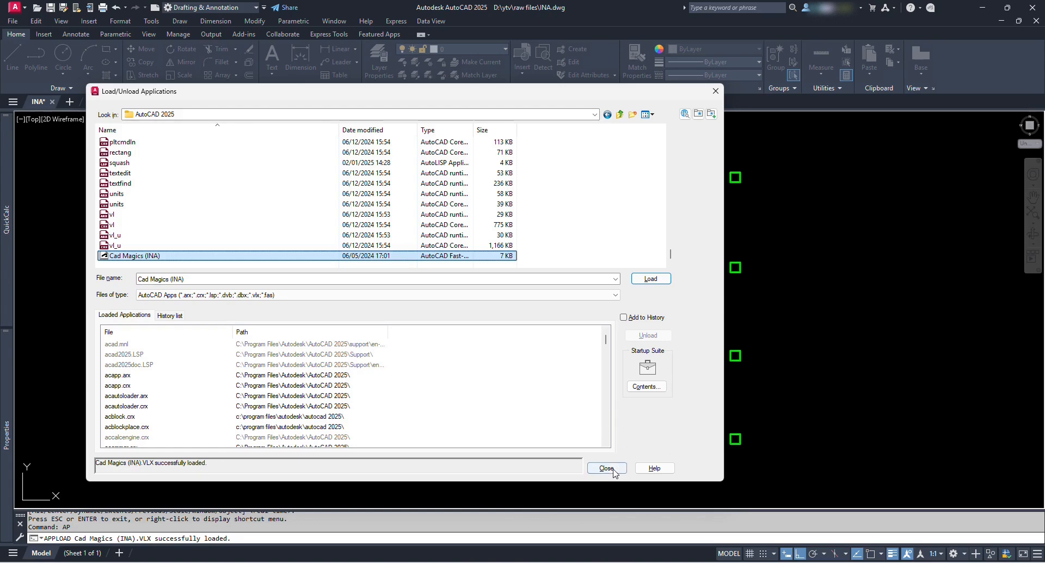
pyautogui.click(605, 468)
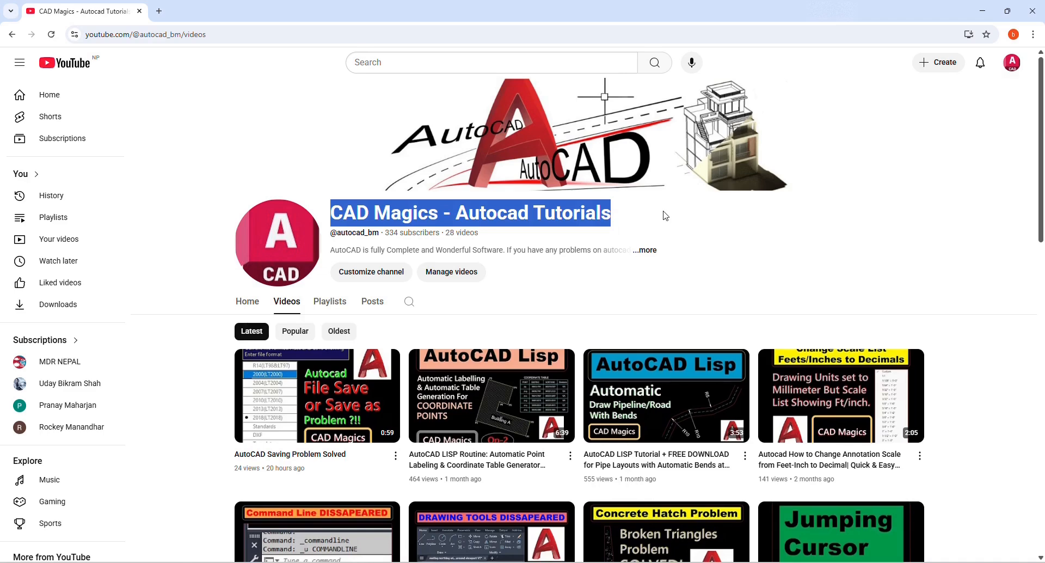
# Scroll through the CAD Magics channel's video list
pyautogui.scroll(-3)
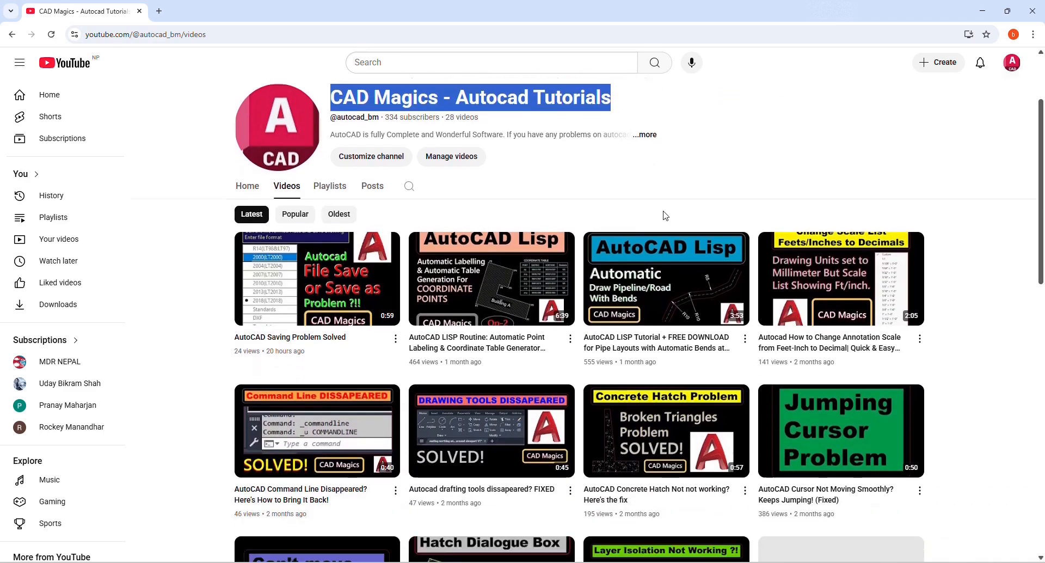
pyautogui.scroll(-3)
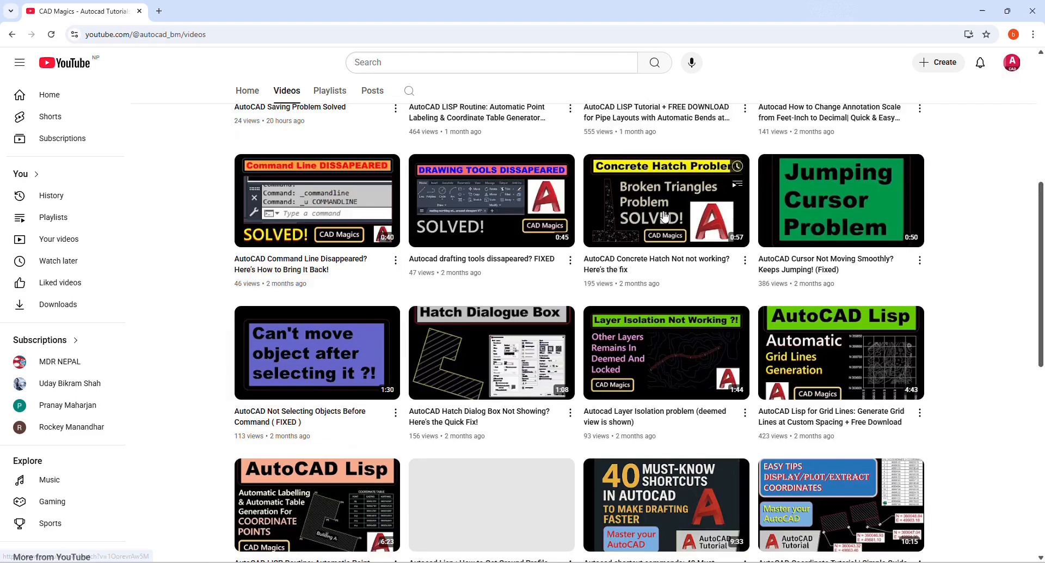
pyautogui.scroll(-3)
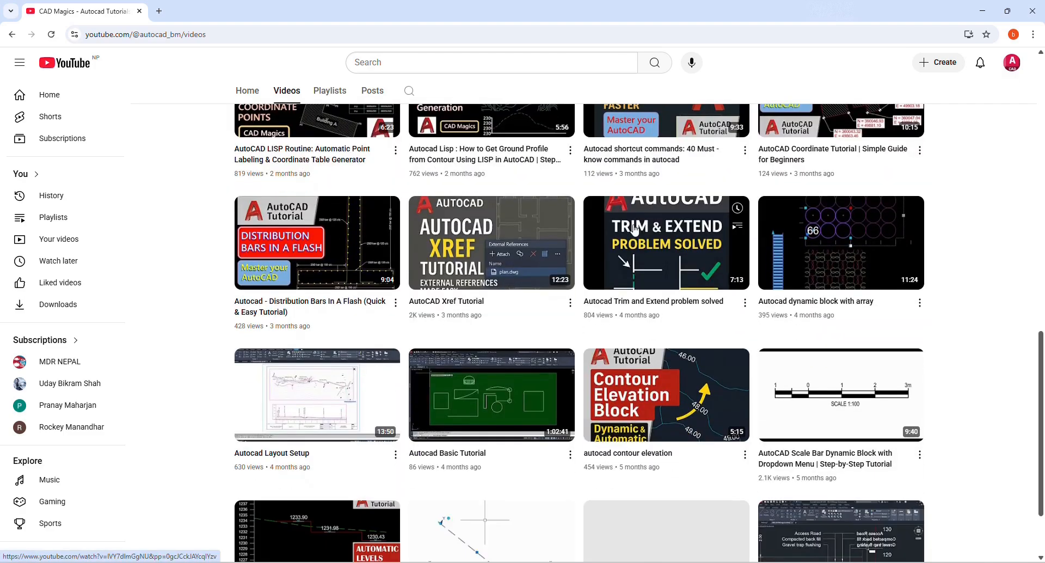
pyautogui.scroll(-3)
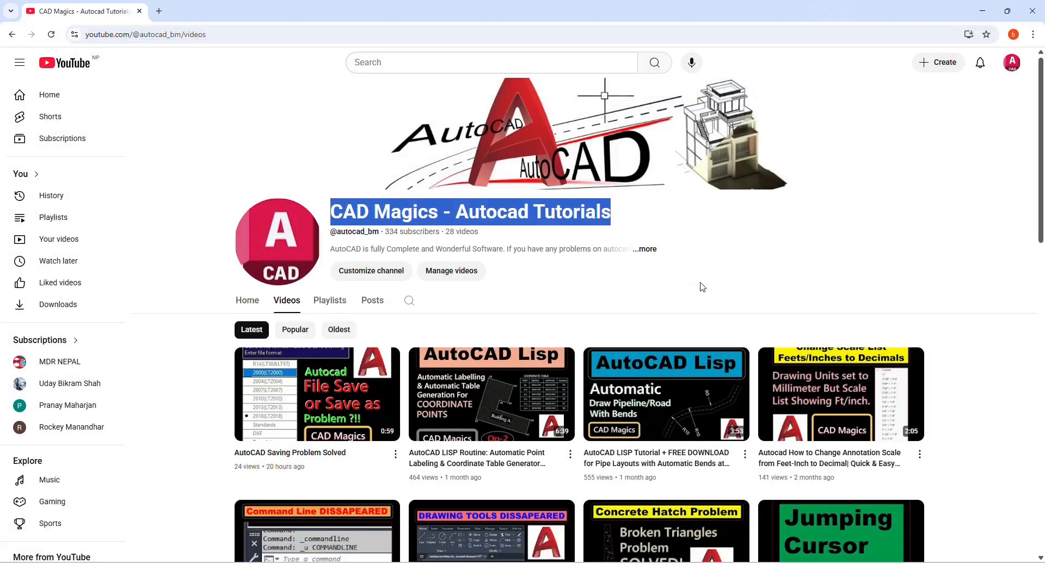
pyautogui.scroll(-3)
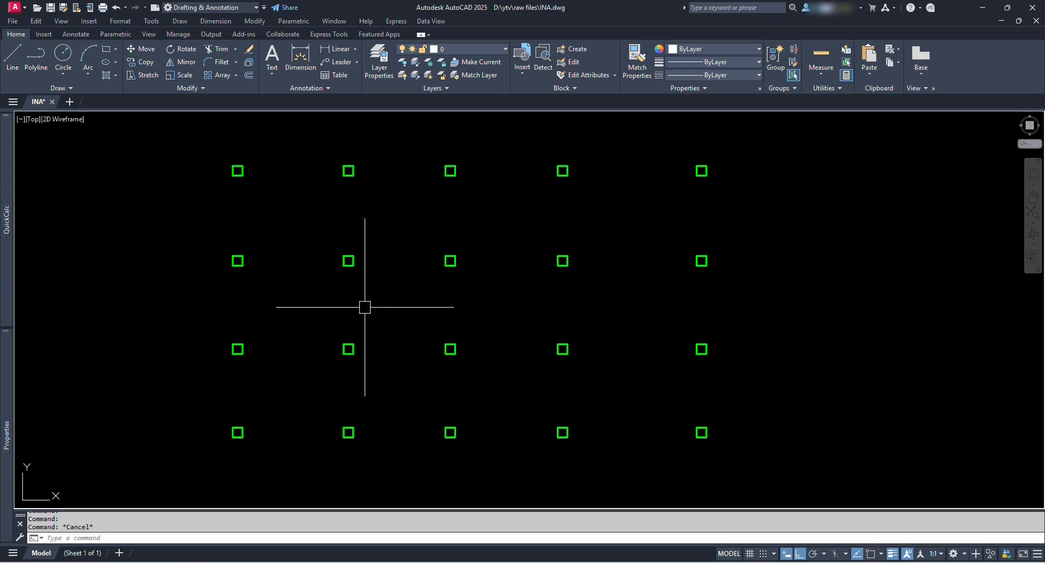
pyautogui.moveTo(252, 181)
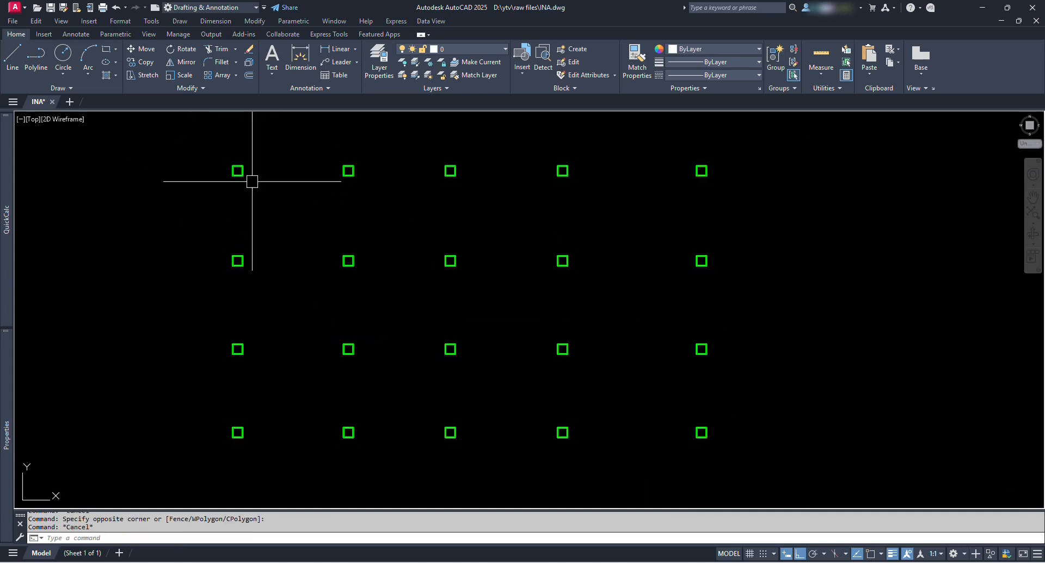
pyautogui.moveTo(298, 184)
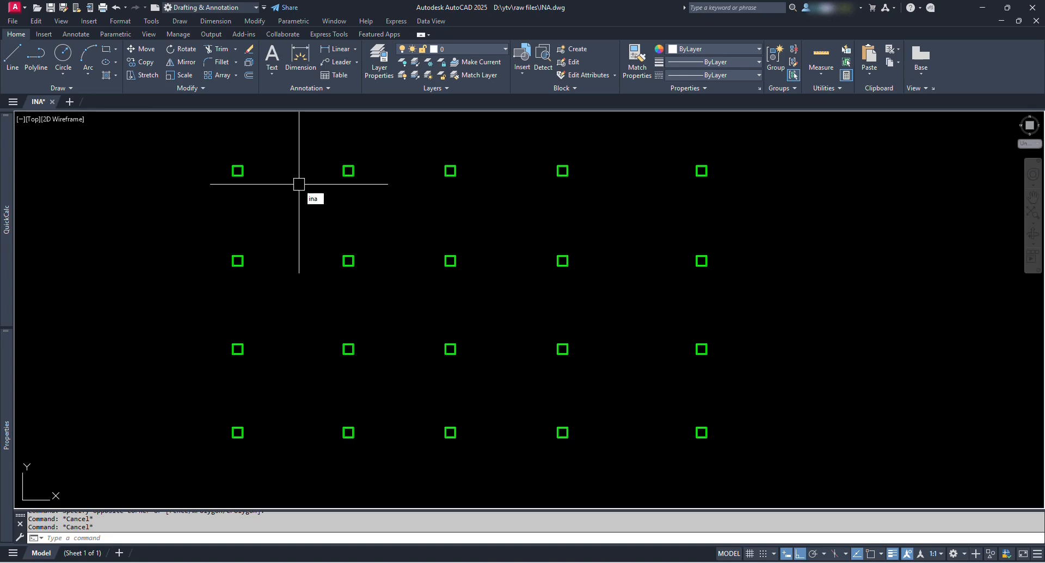
# Start INA numbering with the N option and the default text height
pyautogui.write('INA')
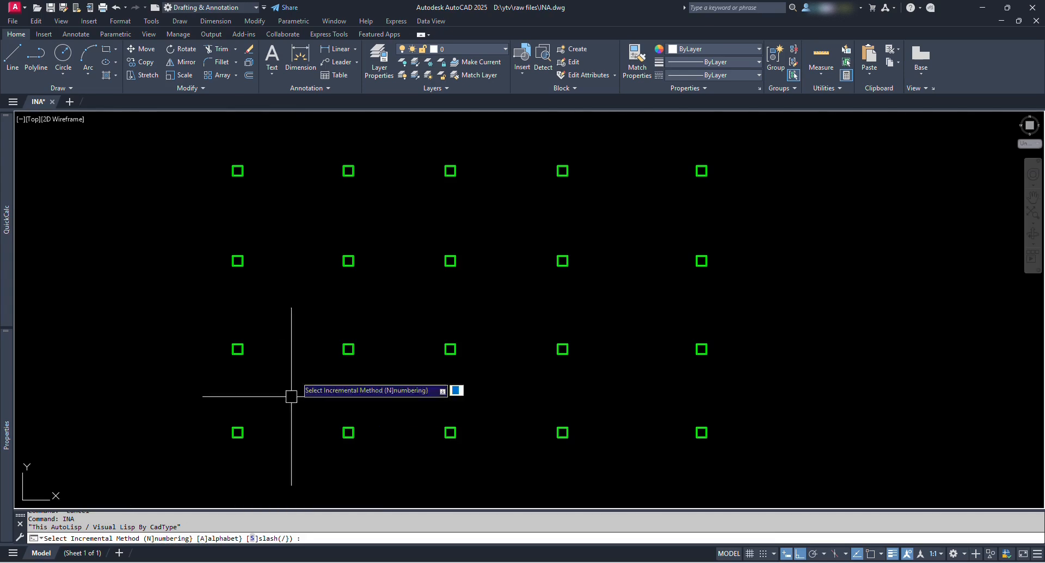
pyautogui.write('n')
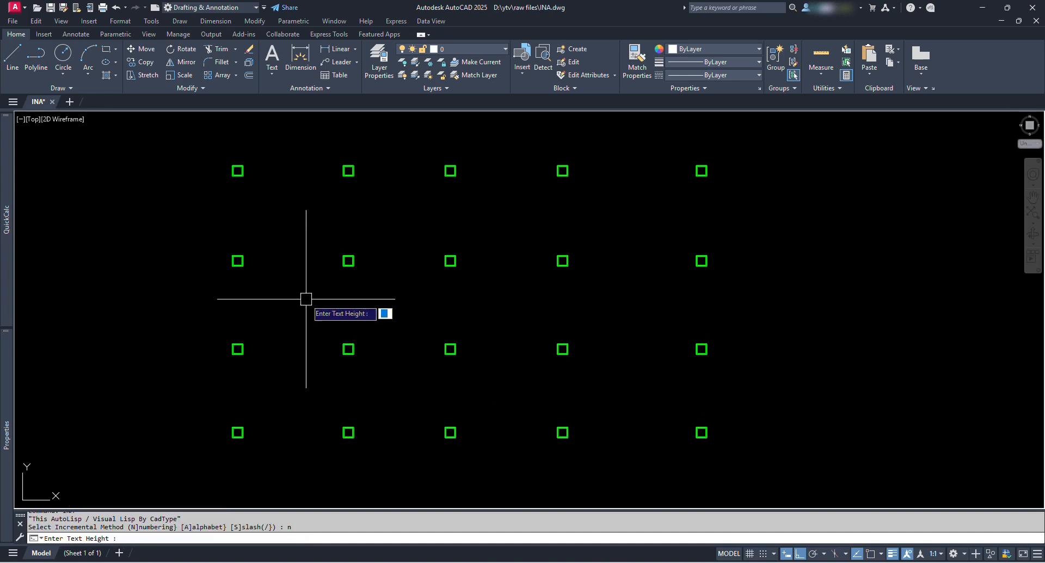
pyautogui.press('enter')
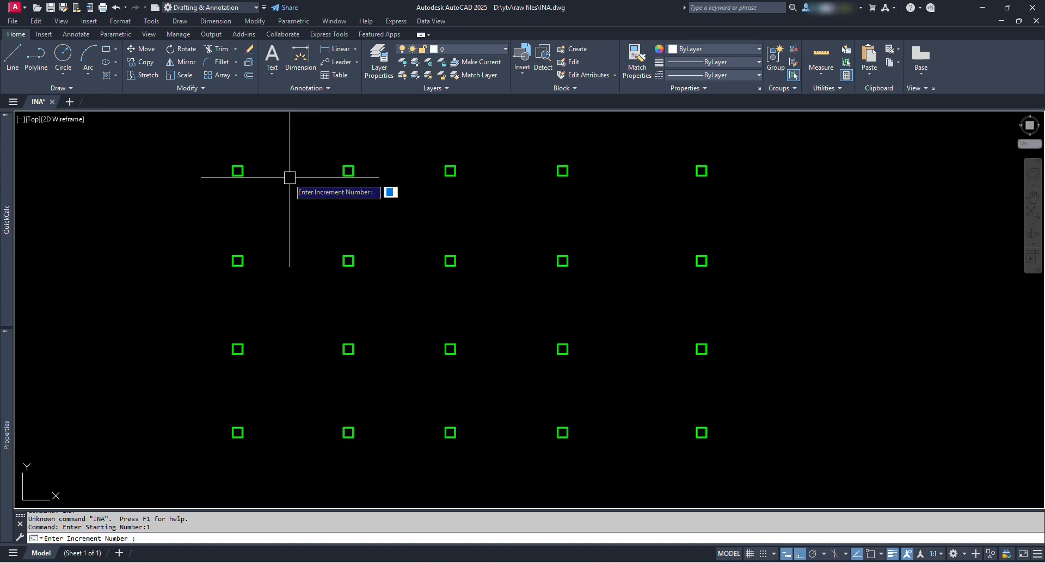
pyautogui.moveTo(107, 503)
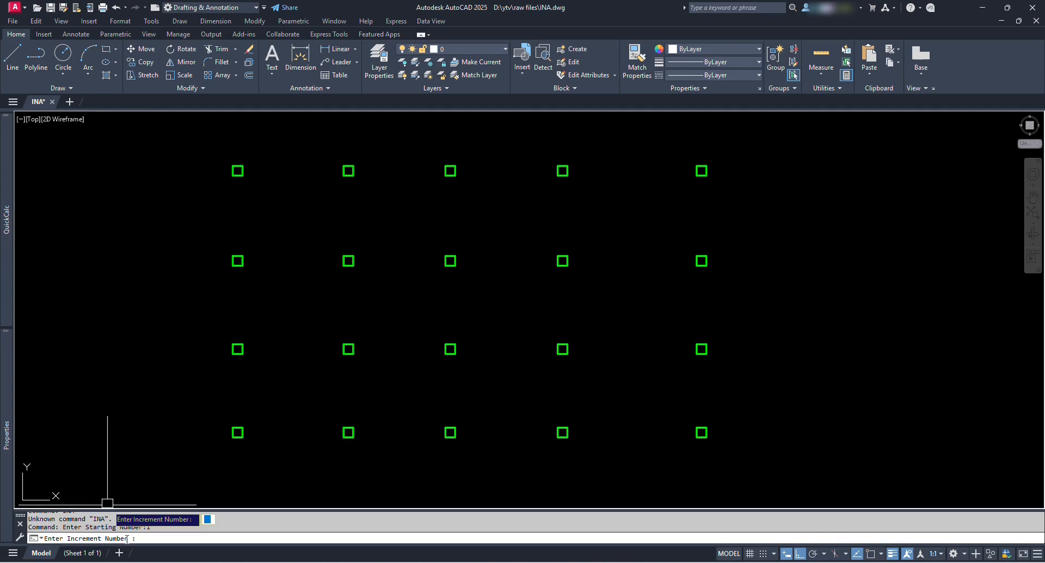
pyautogui.moveTo(279, 219)
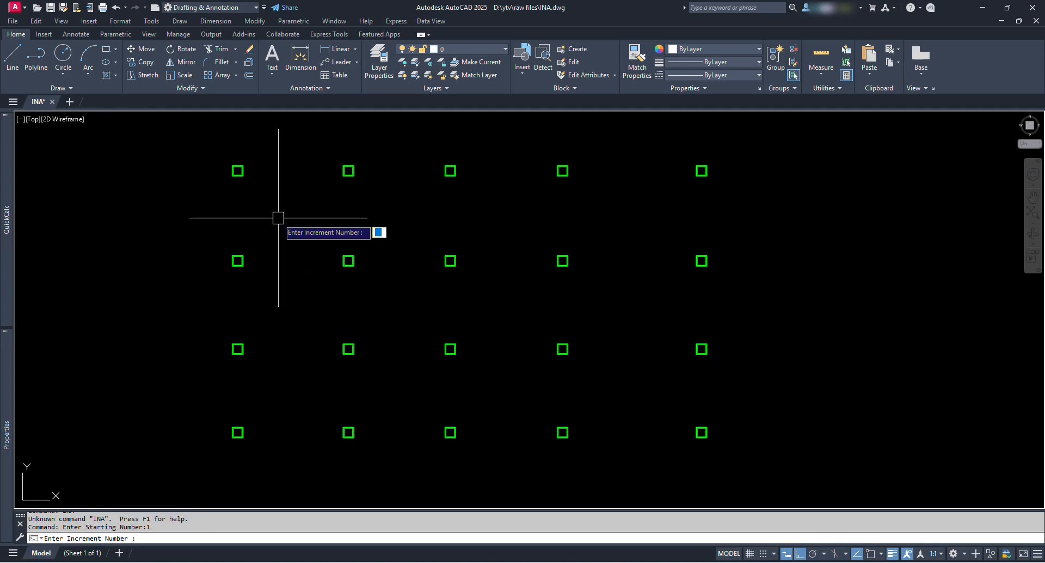
pyautogui.moveTo(258, 198)
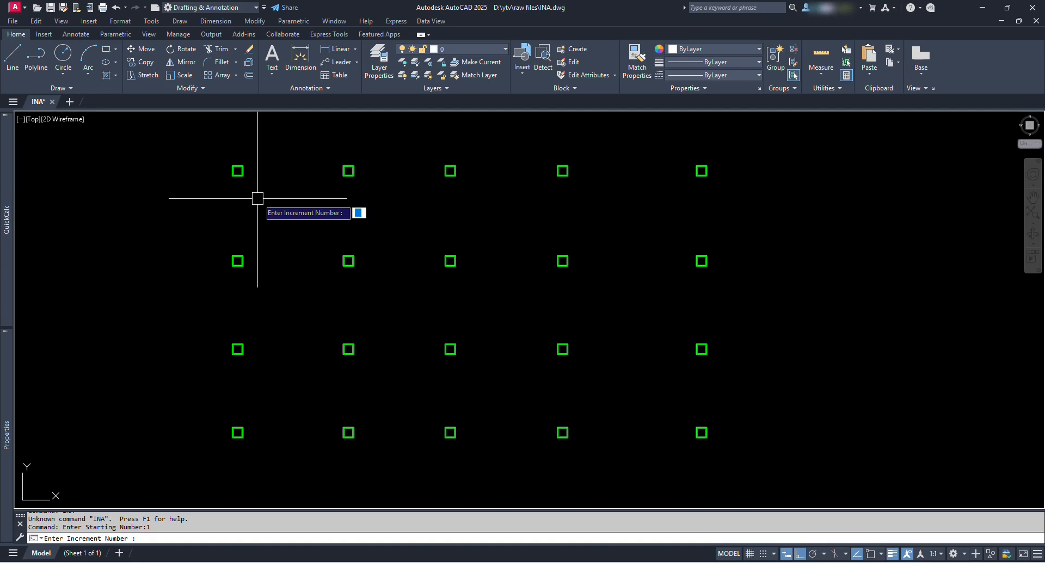
pyautogui.moveTo(314, 173)
pyautogui.write('1')
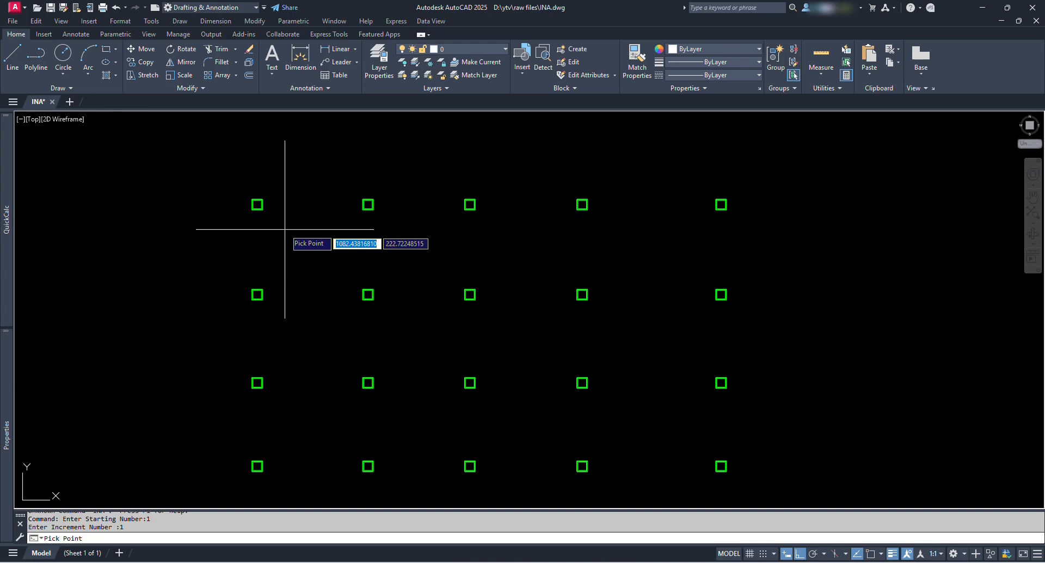
pyautogui.moveTo(259, 204)
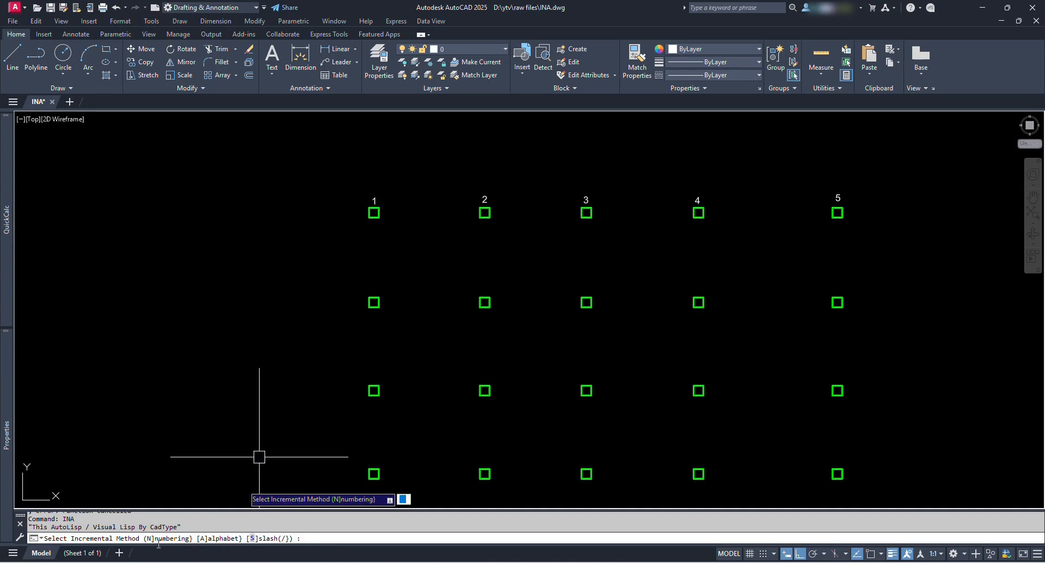
pyautogui.moveTo(355, 288)
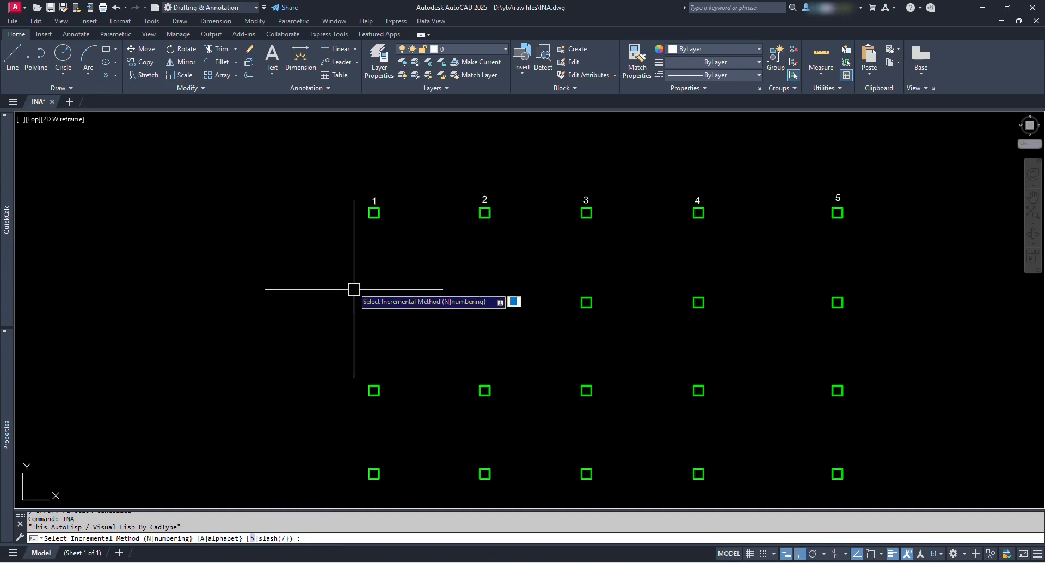
# Label rows A–D with INA's alphabet option, then rerun INA with N
pyautogui.write('a')
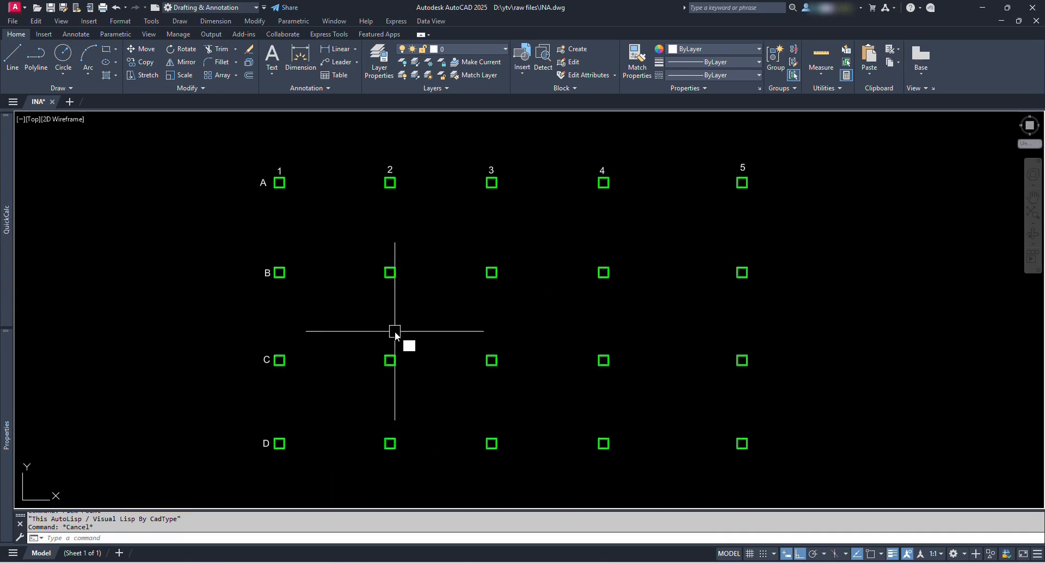
pyautogui.write('INA')
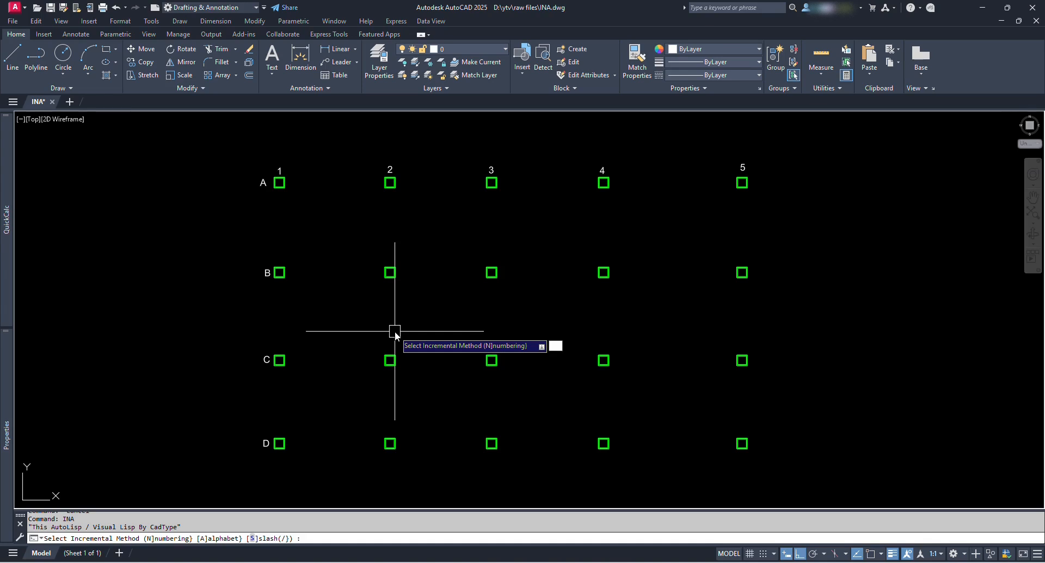
pyautogui.write('n')
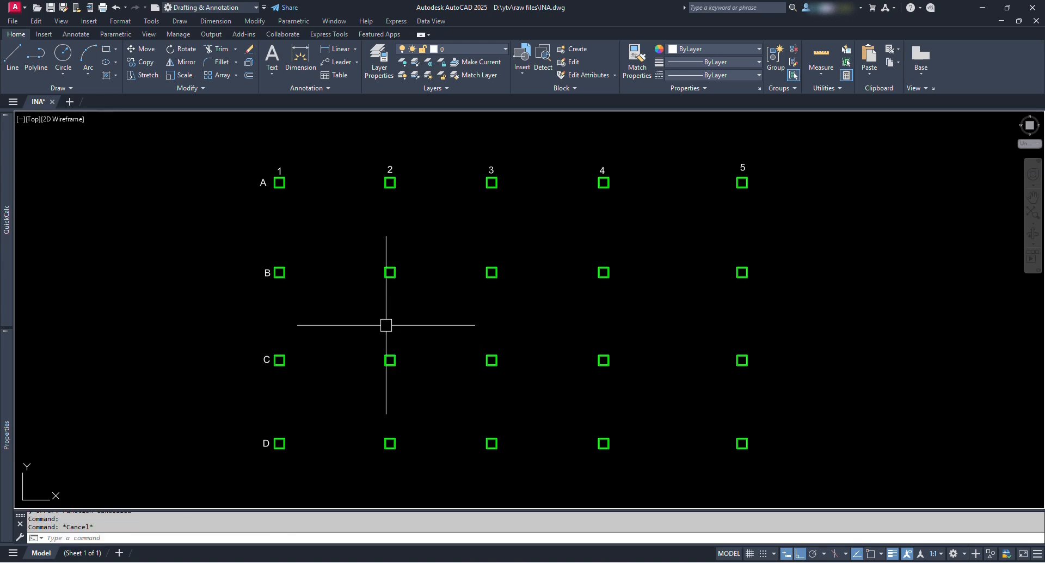
# Run INA slash numbering from 1 for labels 1/1 to 1/5
pyautogui.write('INA')
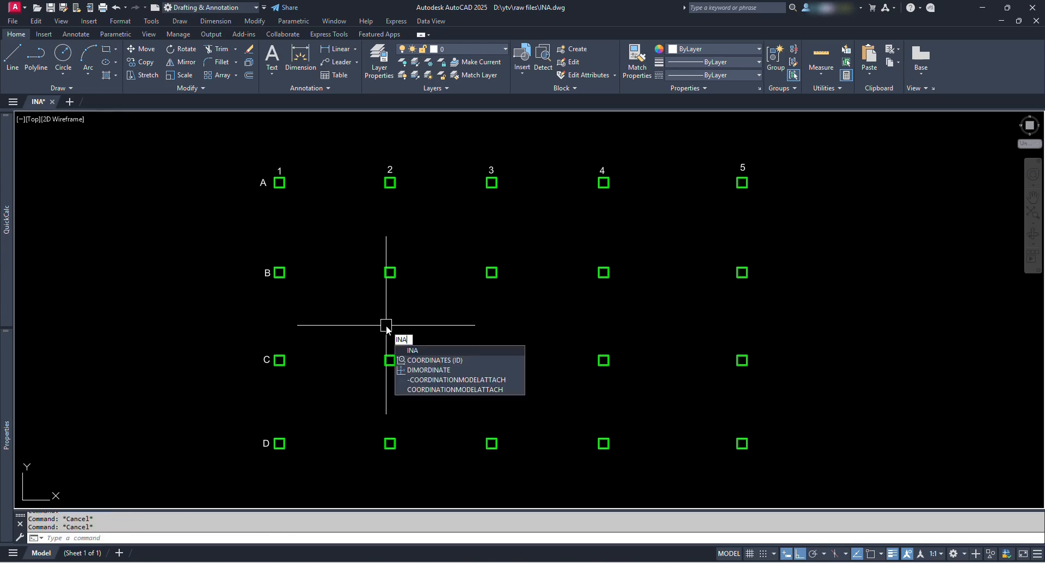
pyautogui.press('enter')
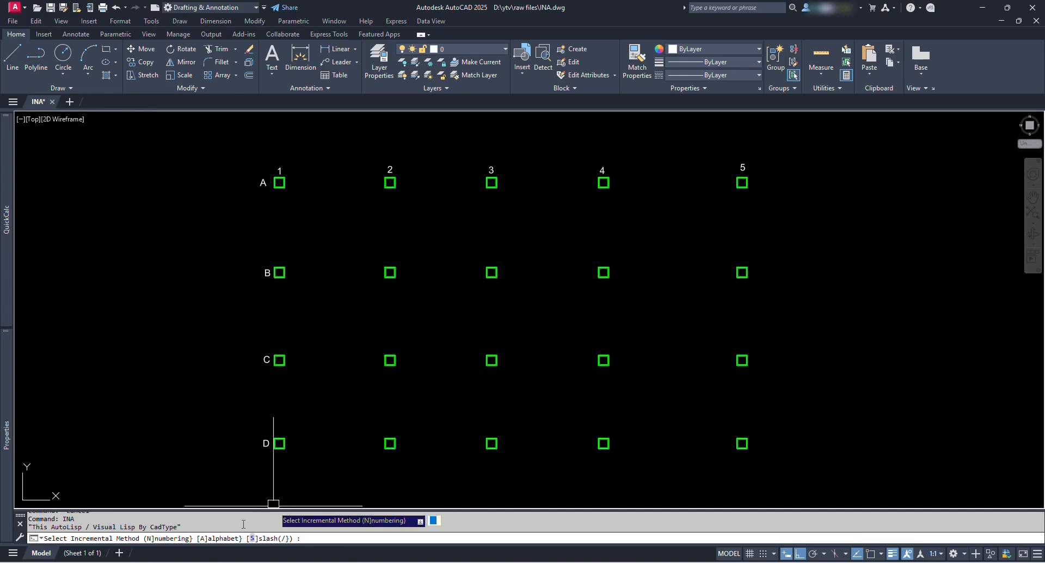
pyautogui.moveTo(356, 305)
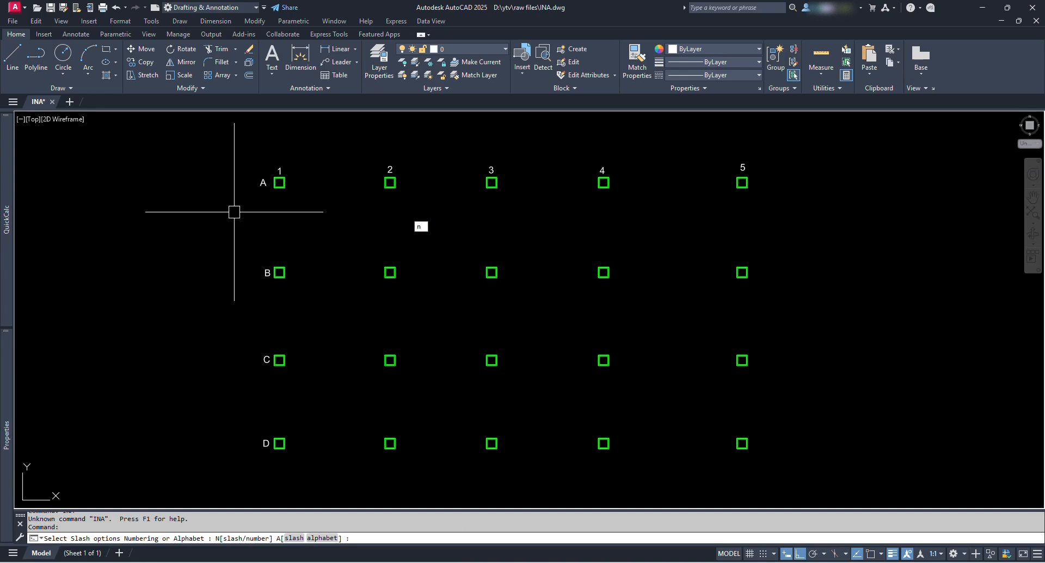
pyautogui.write('n')
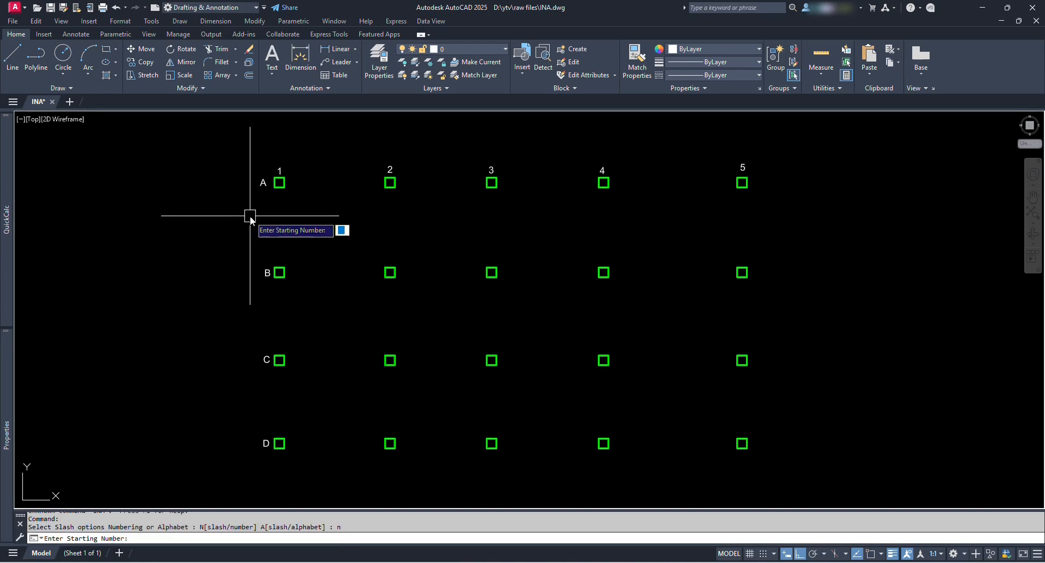
pyautogui.write('1')
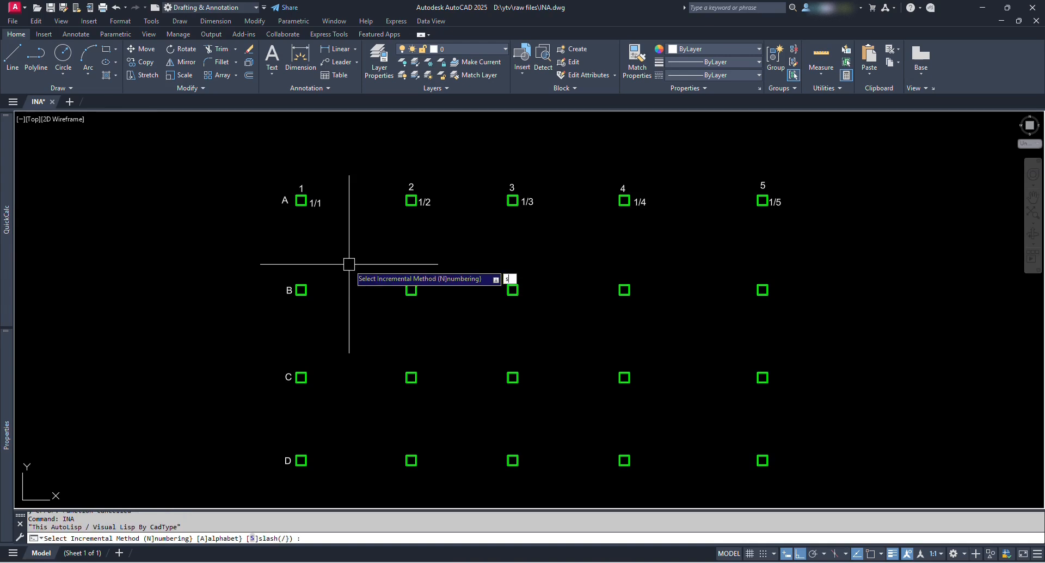
# Run INA slash/alphabet labelling from 1 to add 1/A, 1/B beneath the first column
pyautogui.write('s')
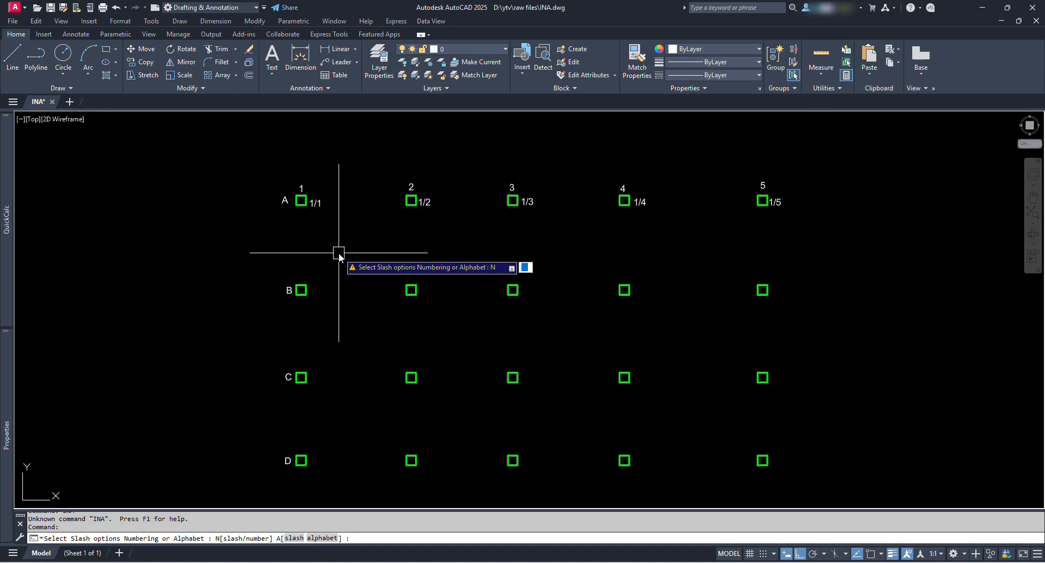
pyautogui.write('a')
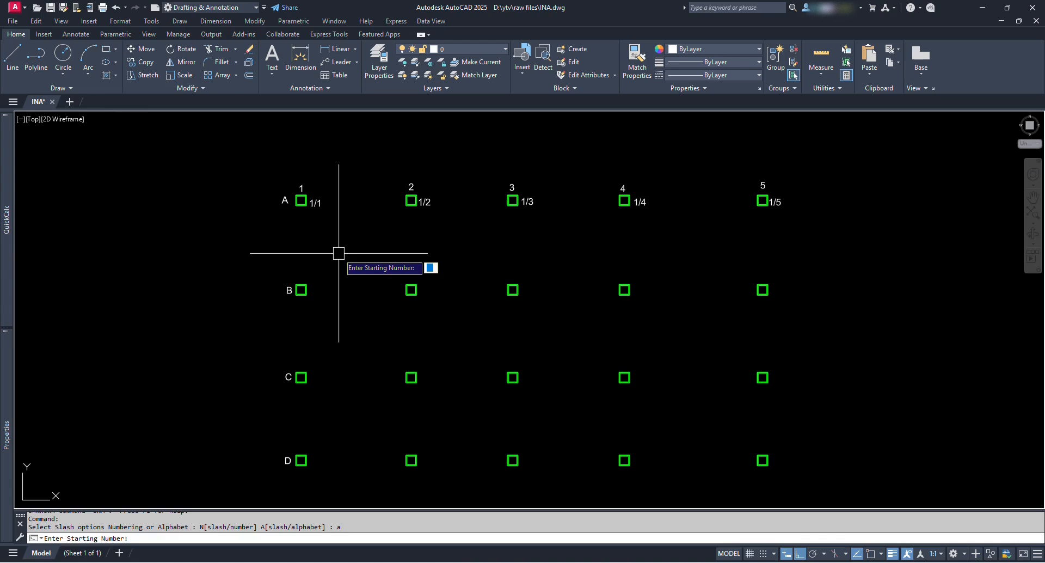
pyautogui.write('1')
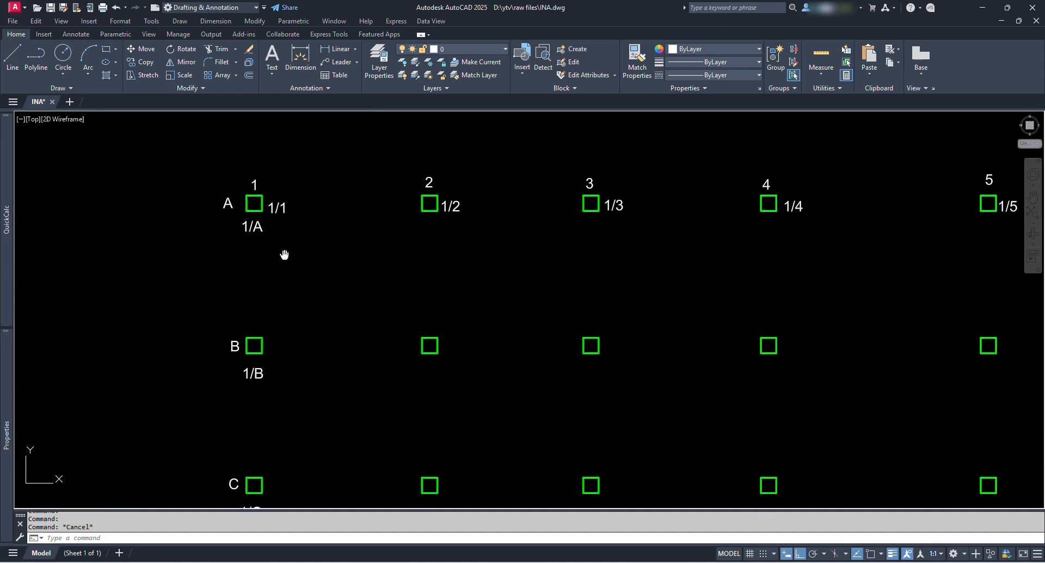
pyautogui.scroll(-3)
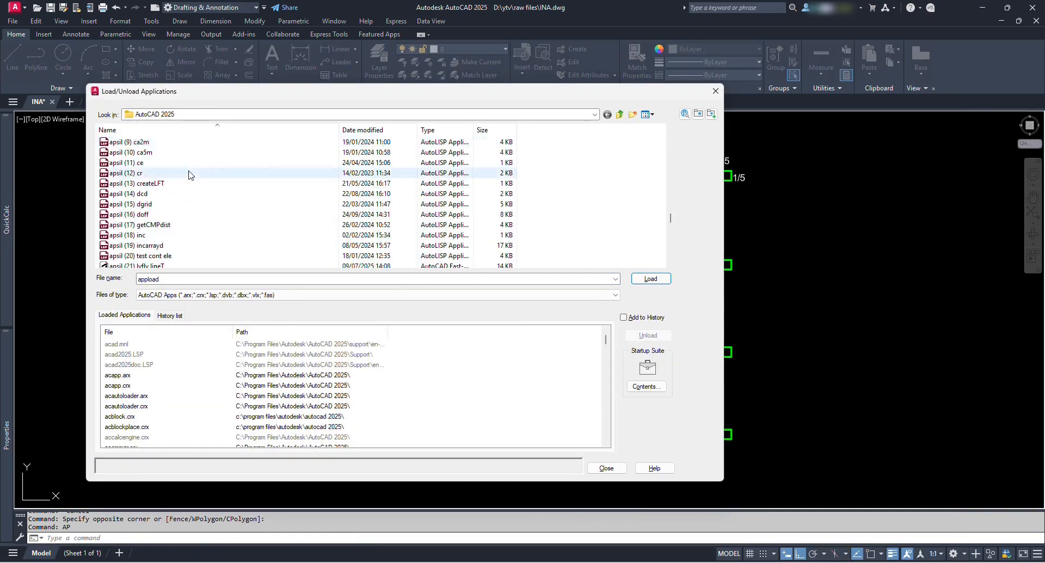
# Scroll down the CAD Magics - Autocad Tutorials channel's videos page
pyautogui.scroll(-3)
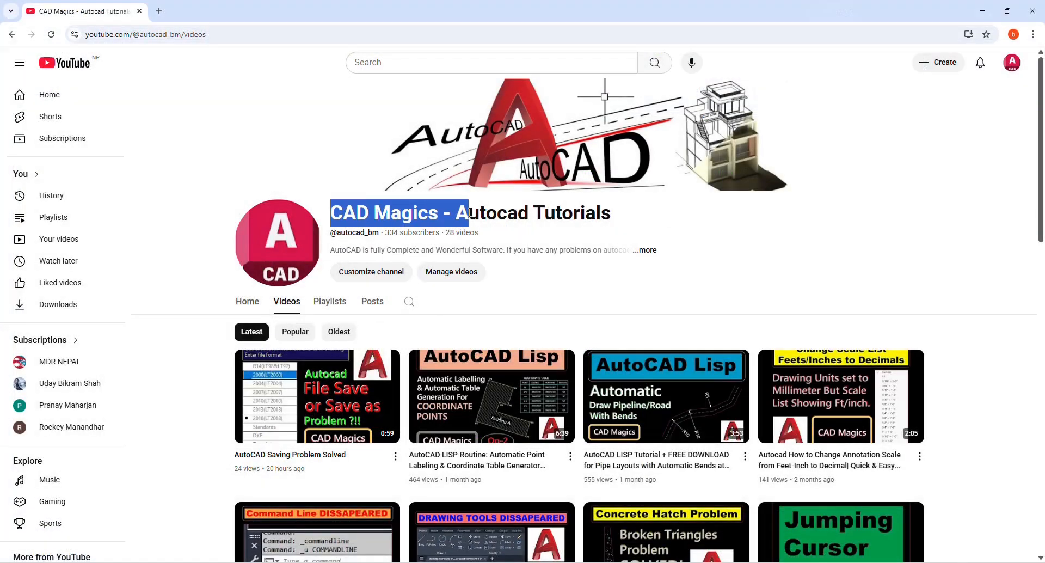
# Scroll through the CAD Magics videos list and return to the top
pyautogui.scroll(-3)
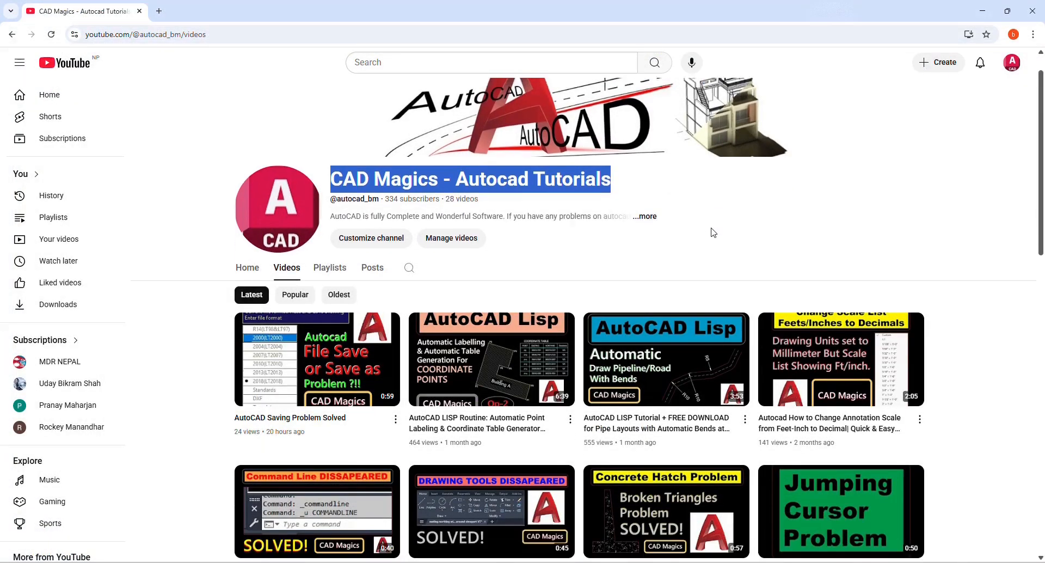
pyautogui.scroll(-3)
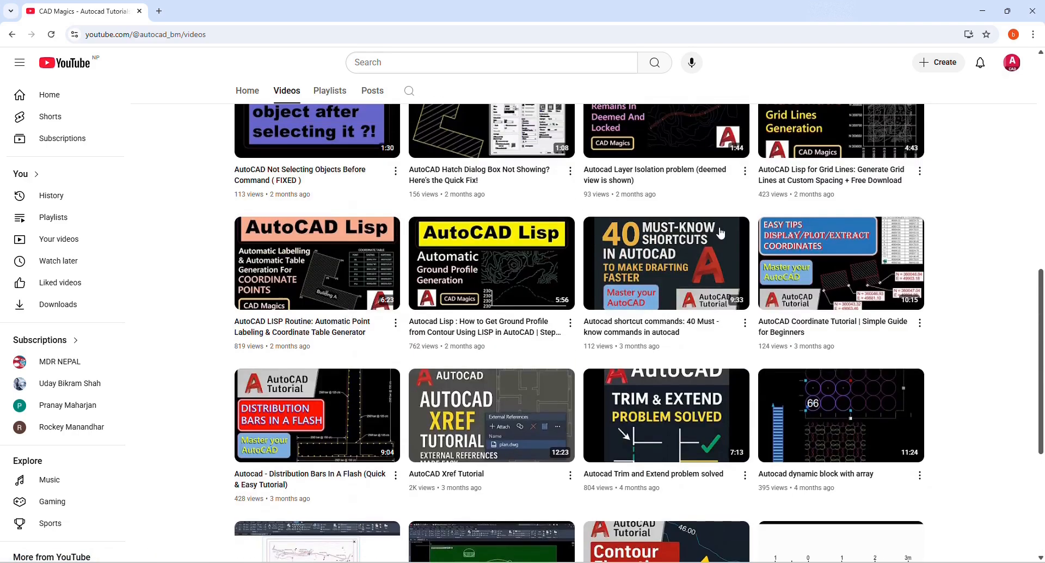
pyautogui.scroll(3)
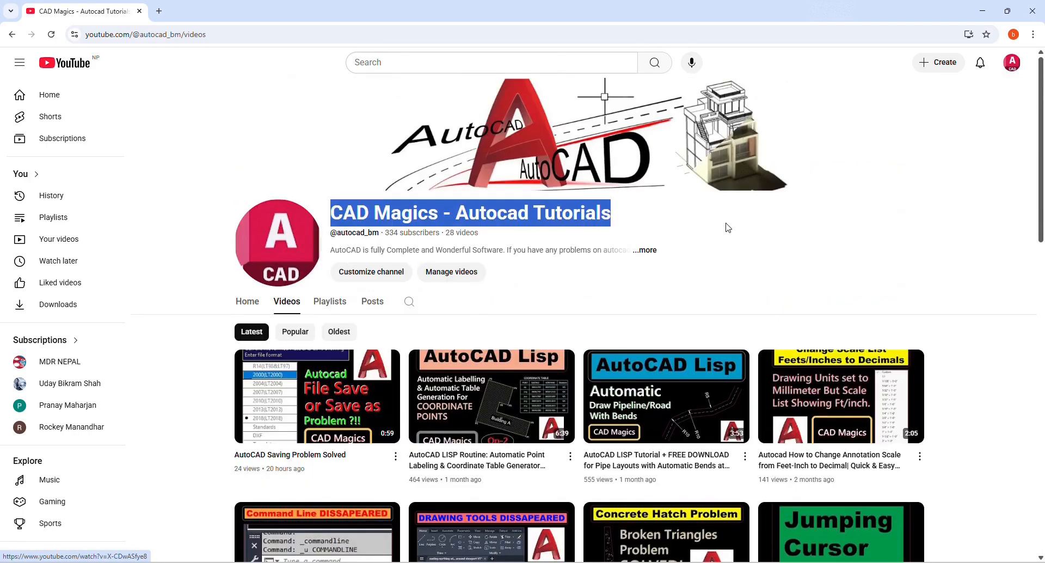